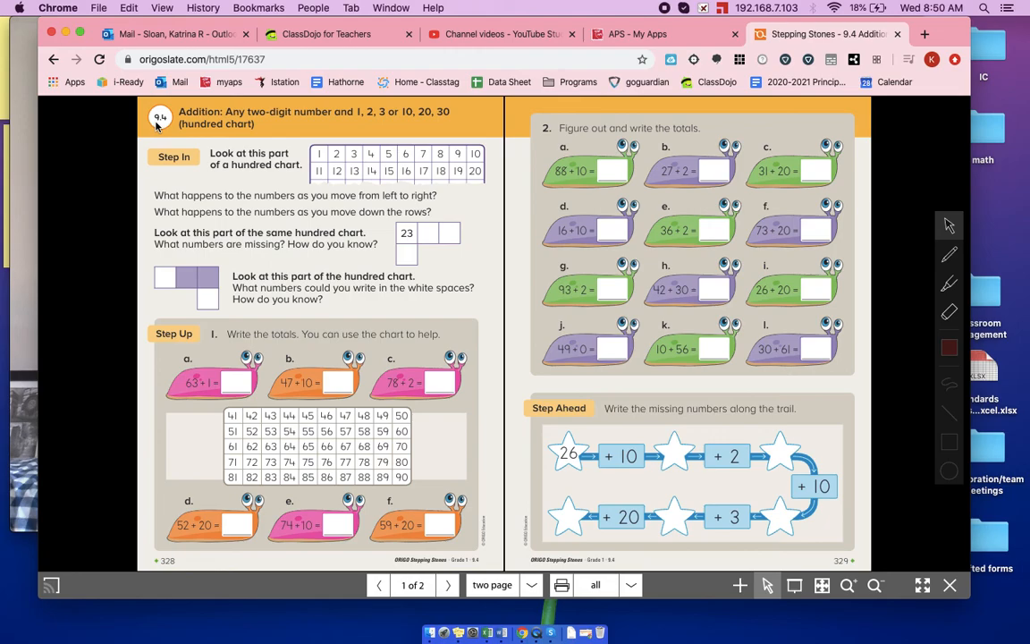
mouse_move(250, 122)
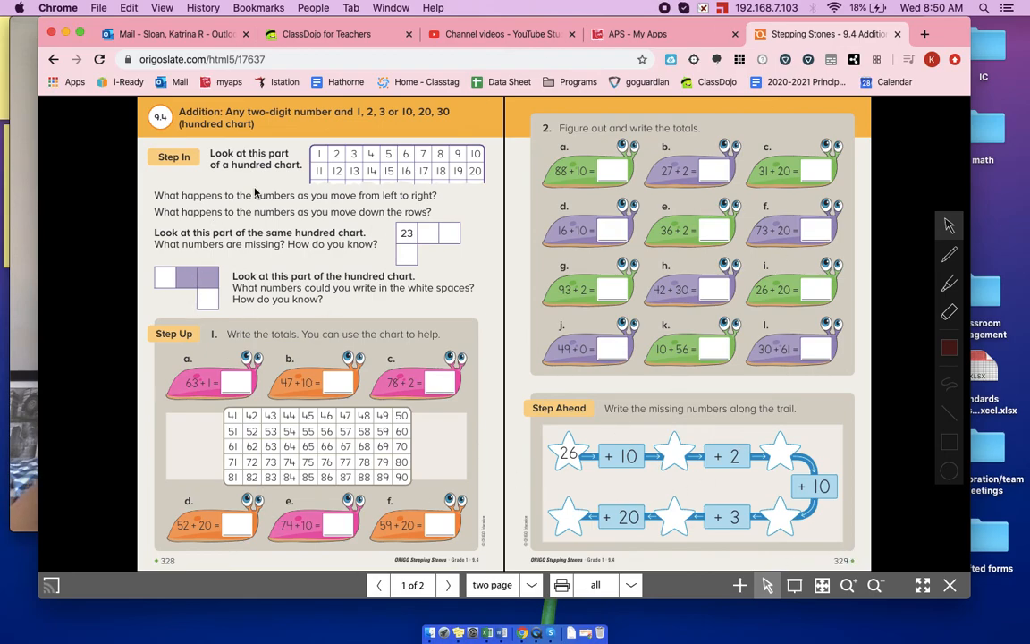
mouse_move(282, 181)
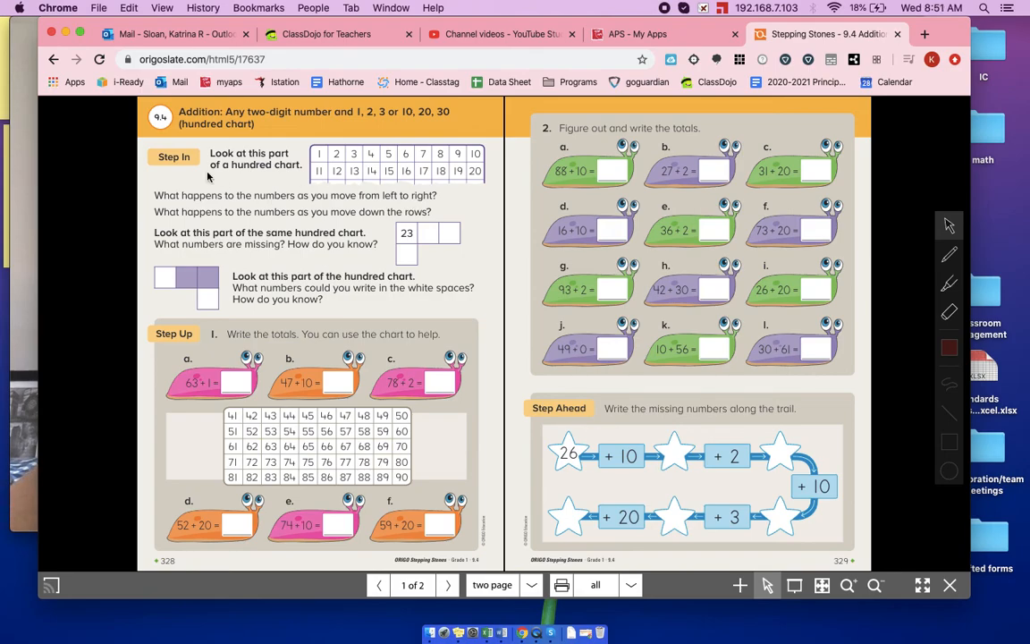
mouse_move(344, 197)
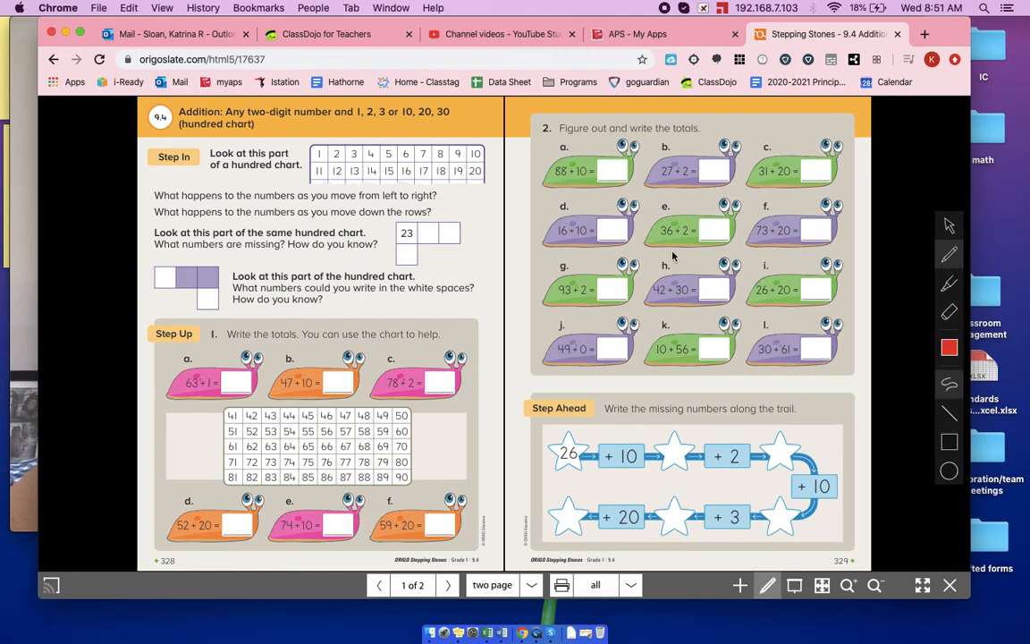
mouse_move(358, 135)
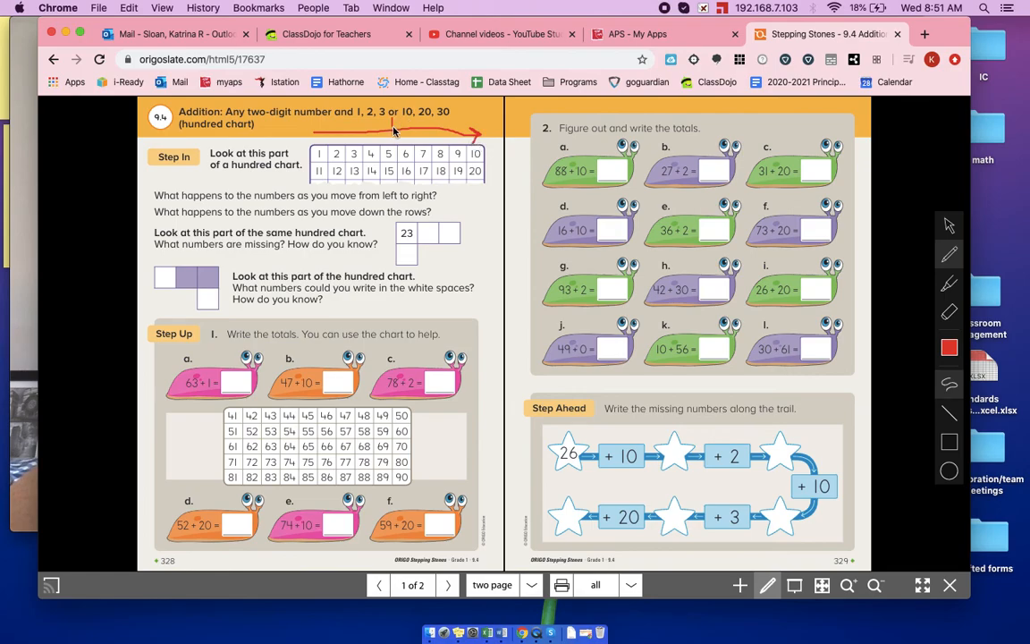
mouse_move(402, 125)
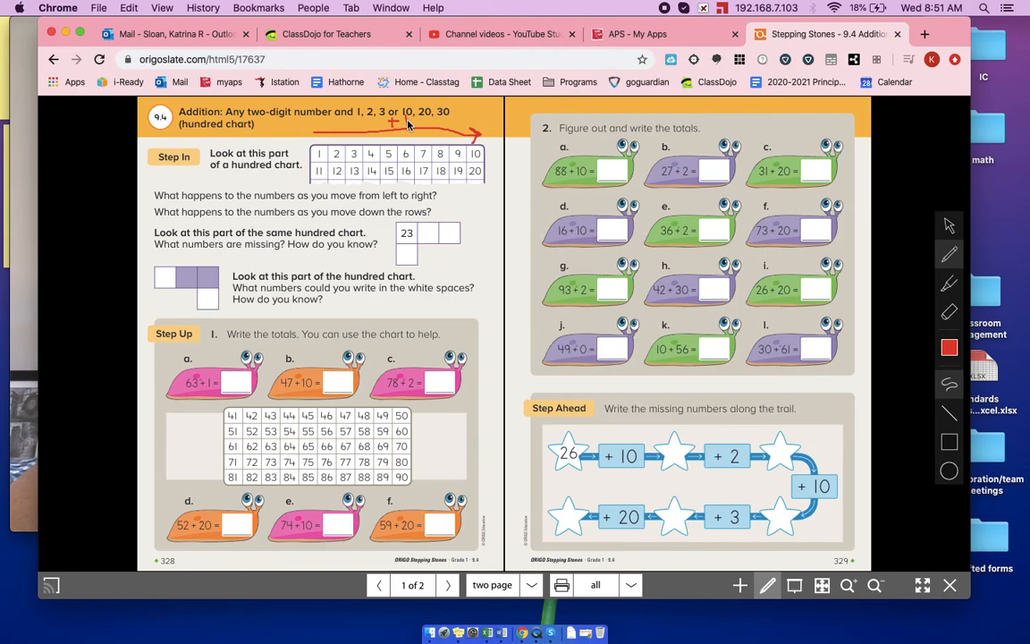
mouse_move(336, 128)
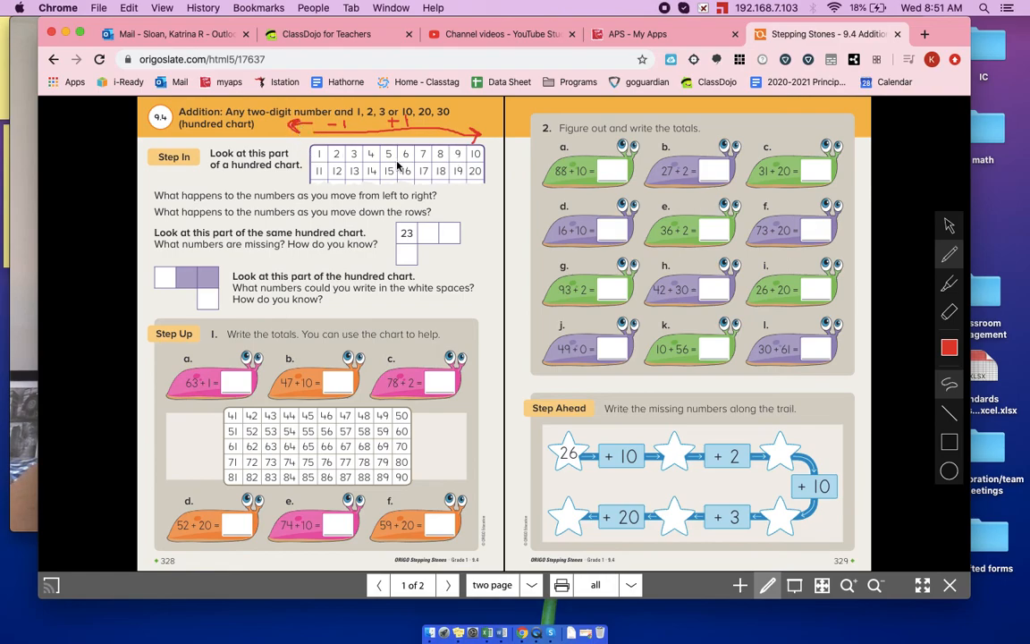
mouse_move(472, 167)
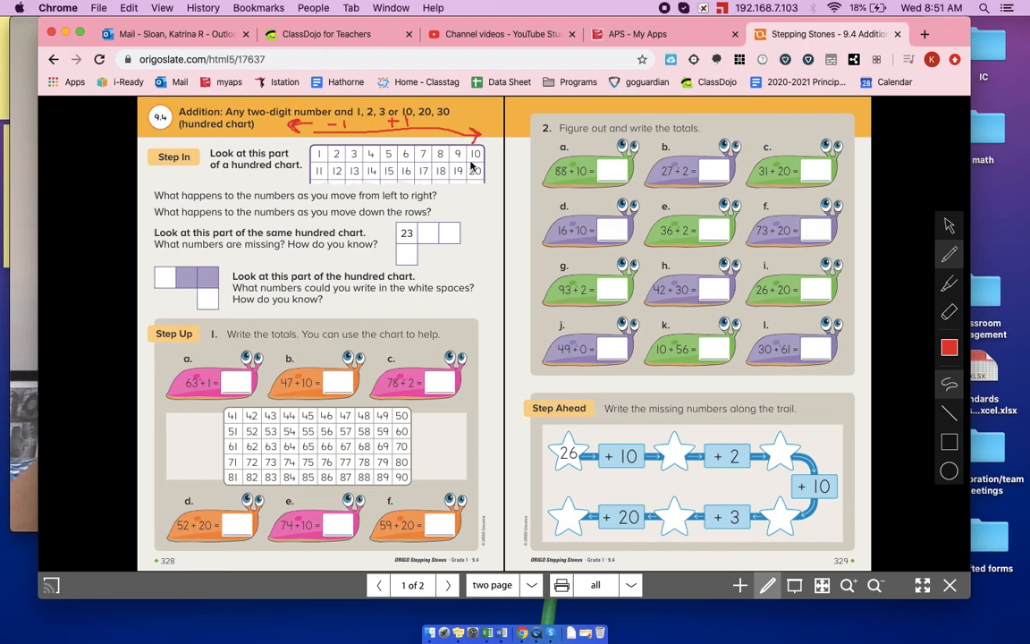
mouse_move(498, 159)
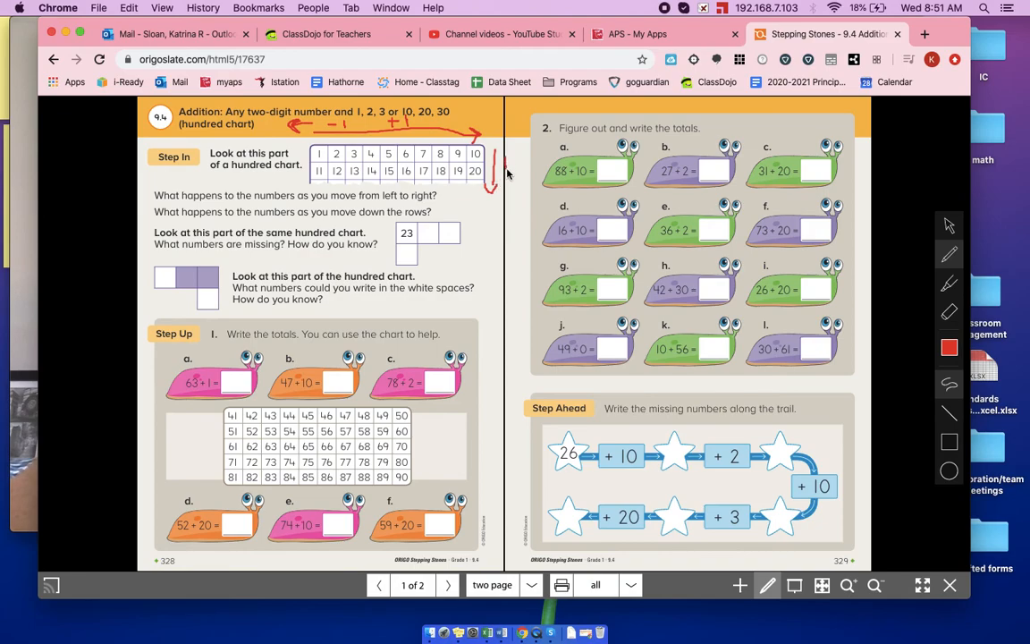
mouse_move(515, 160)
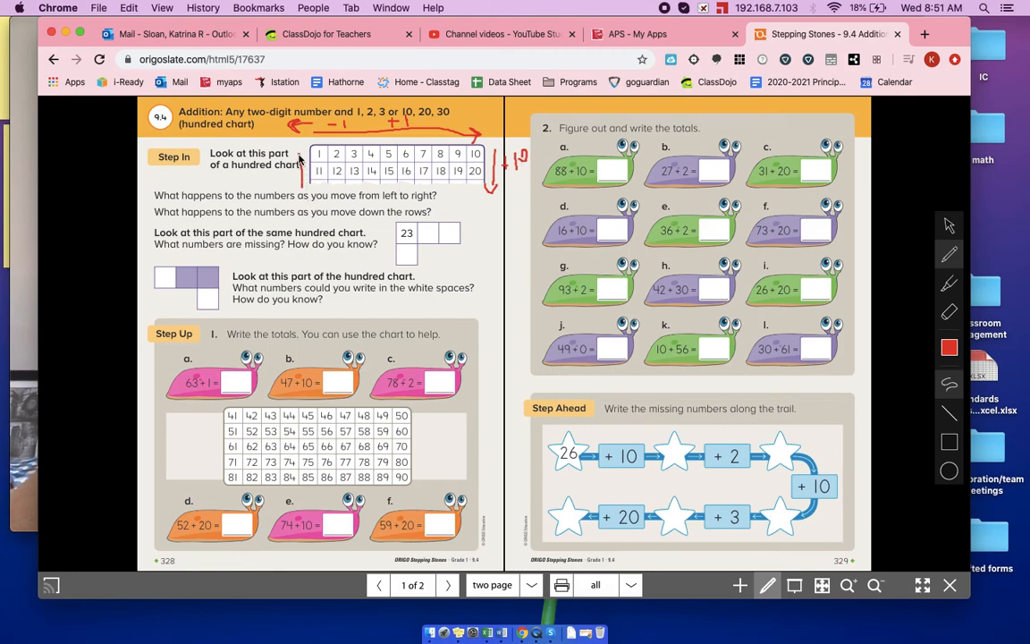
mouse_move(268, 177)
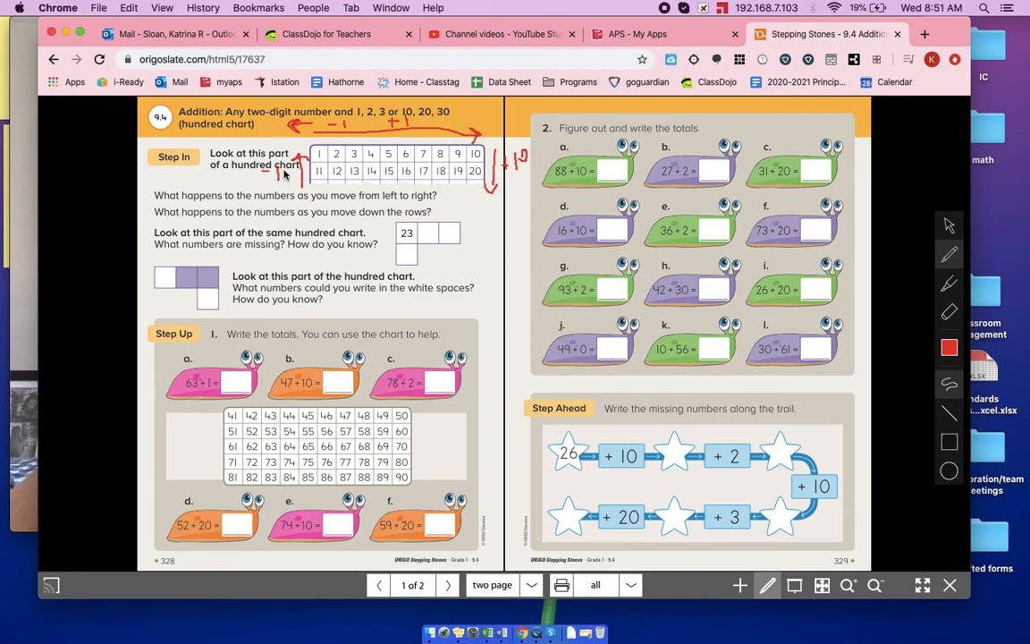
mouse_move(179, 304)
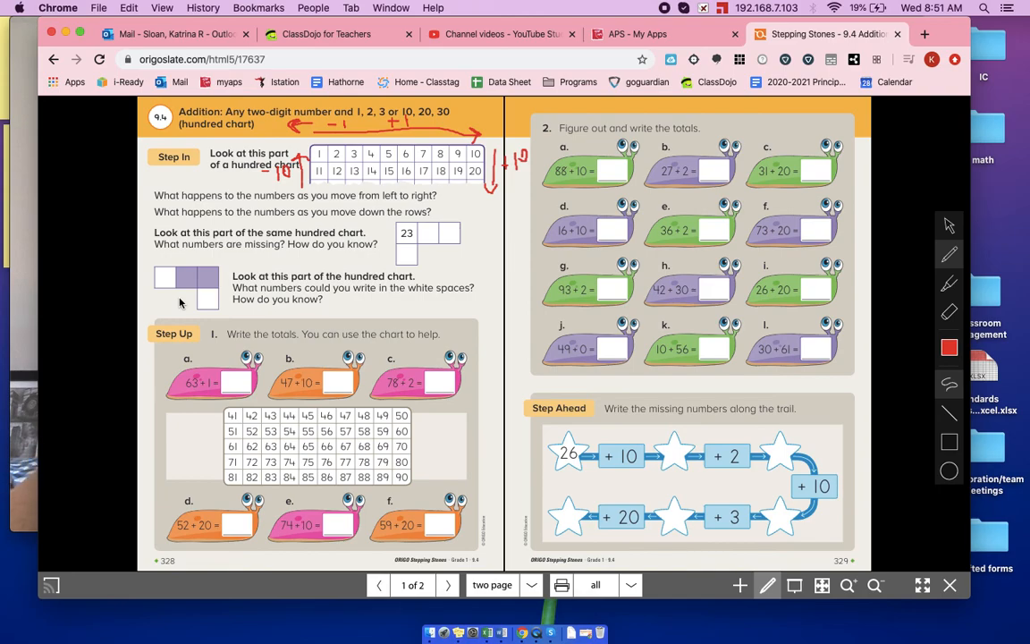
mouse_move(329, 240)
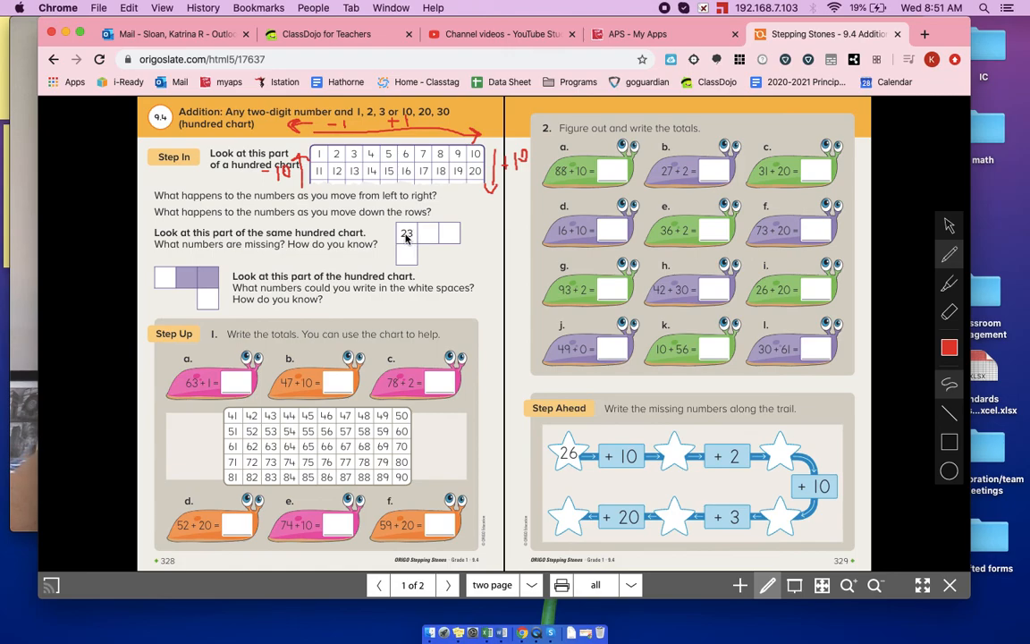
mouse_move(422, 232)
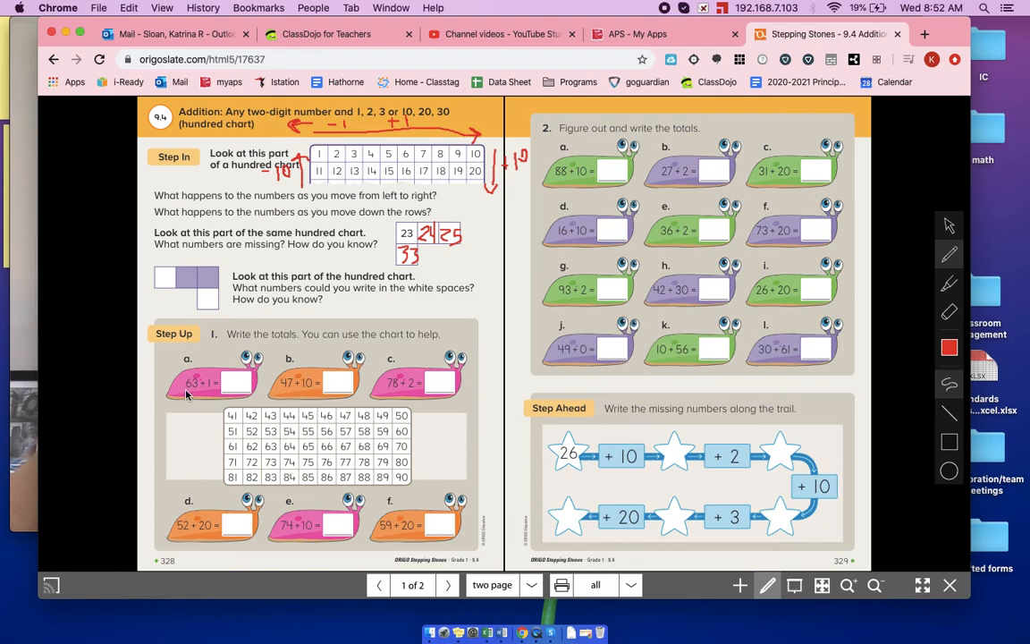
mouse_move(421, 465)
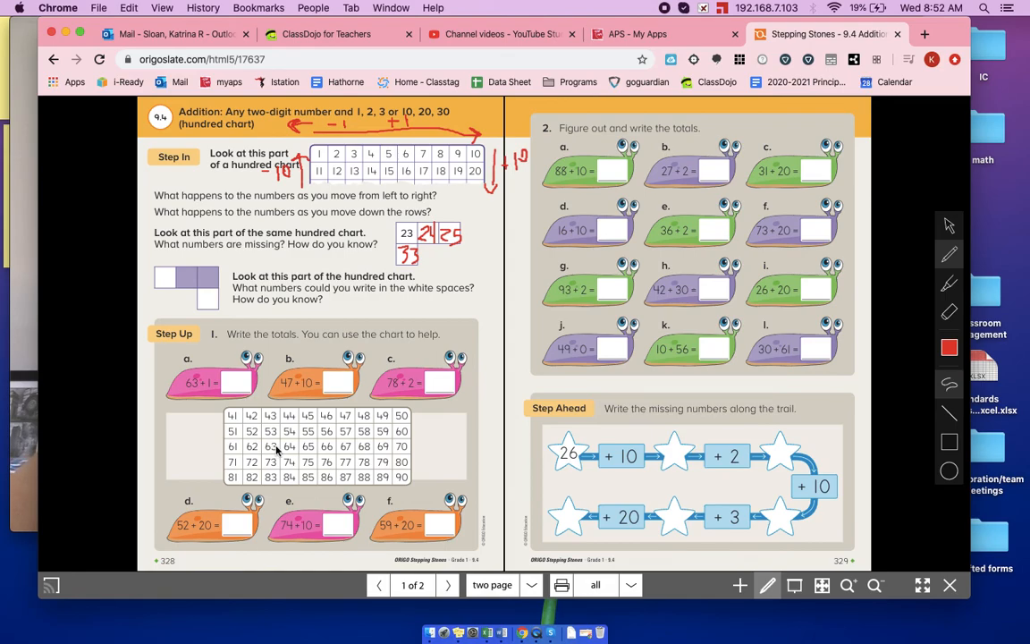
mouse_move(231, 379)
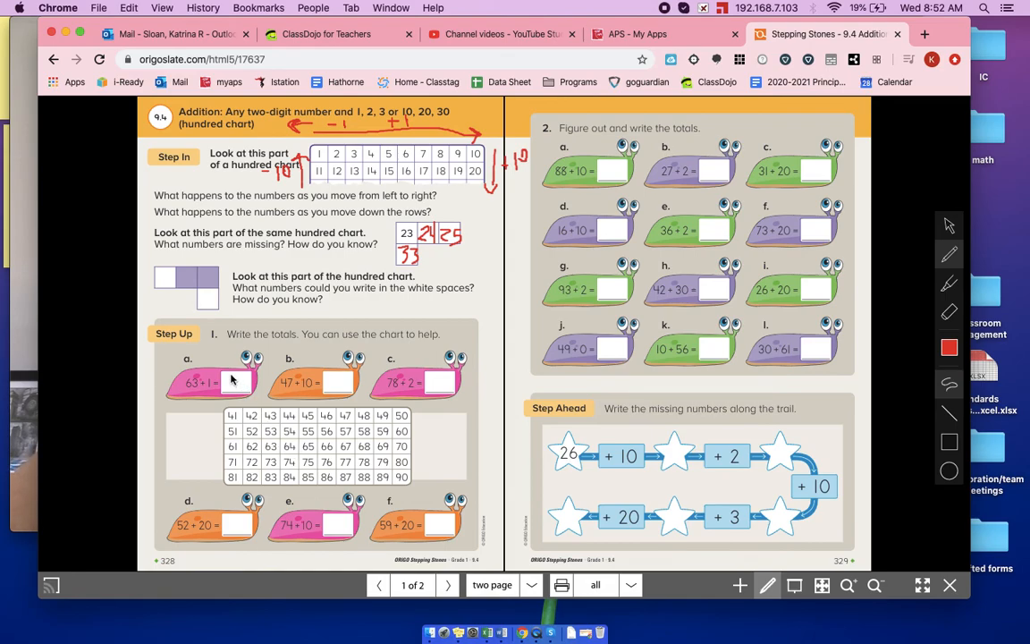
Handwrite 64 in red as the answer to Step Up problem a (63 + 1)
click(230, 383)
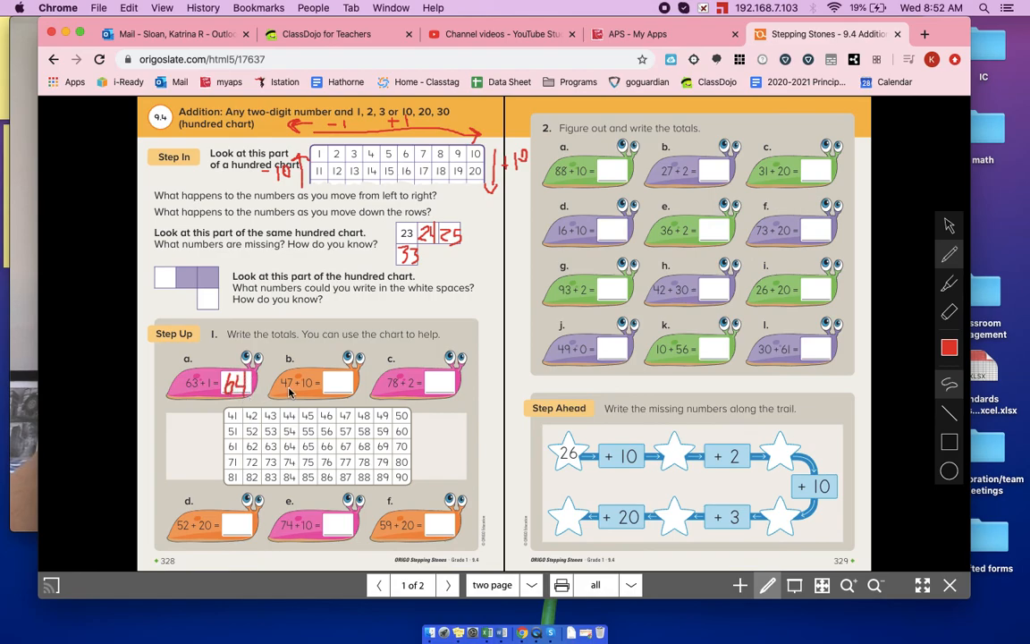
mouse_move(258, 447)
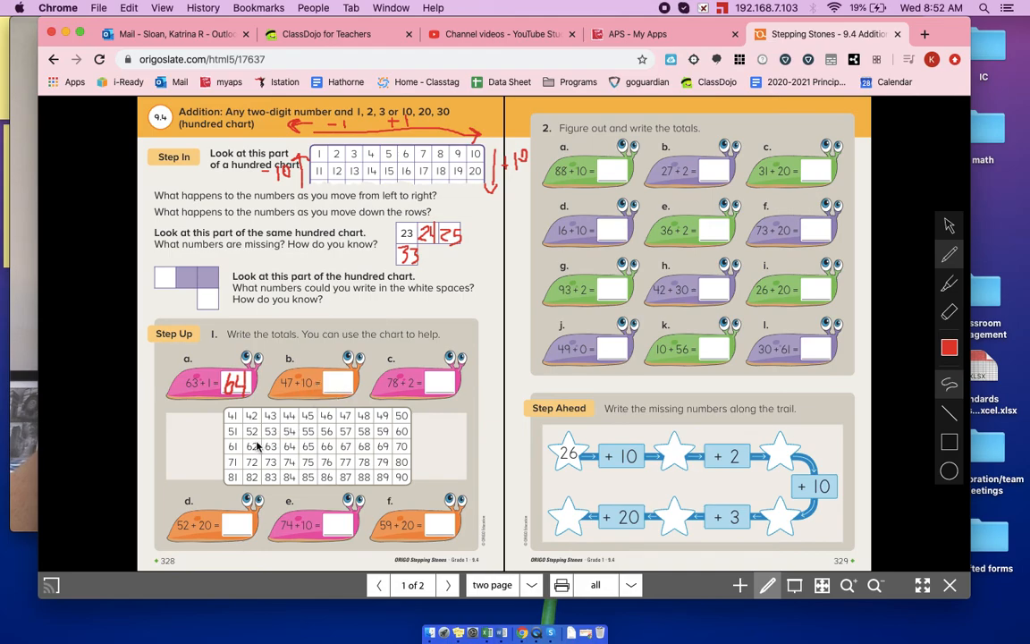
mouse_move(350, 419)
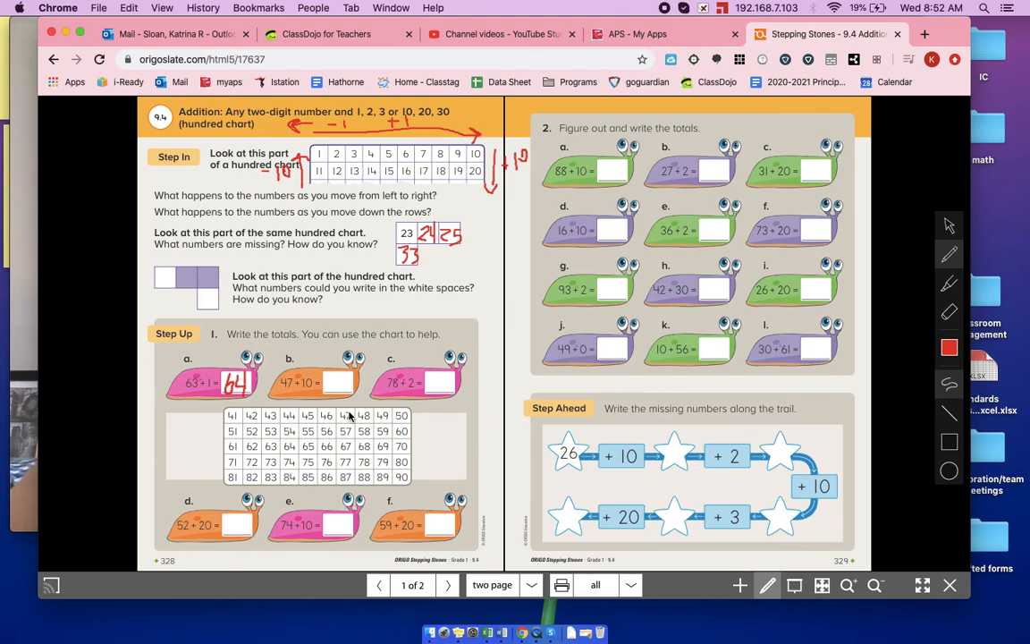
mouse_move(354, 395)
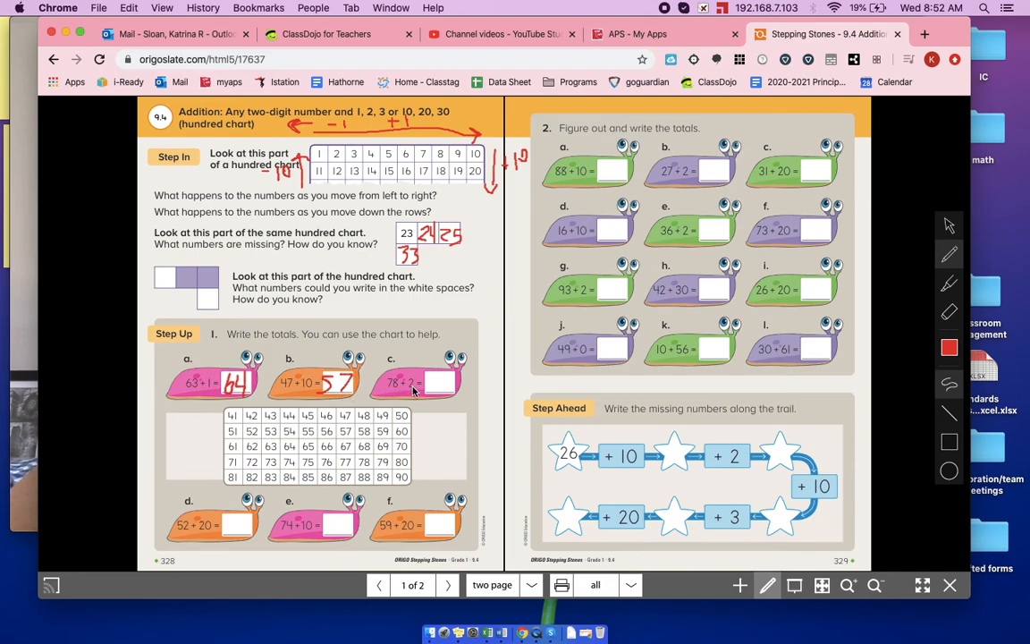
mouse_move(361, 468)
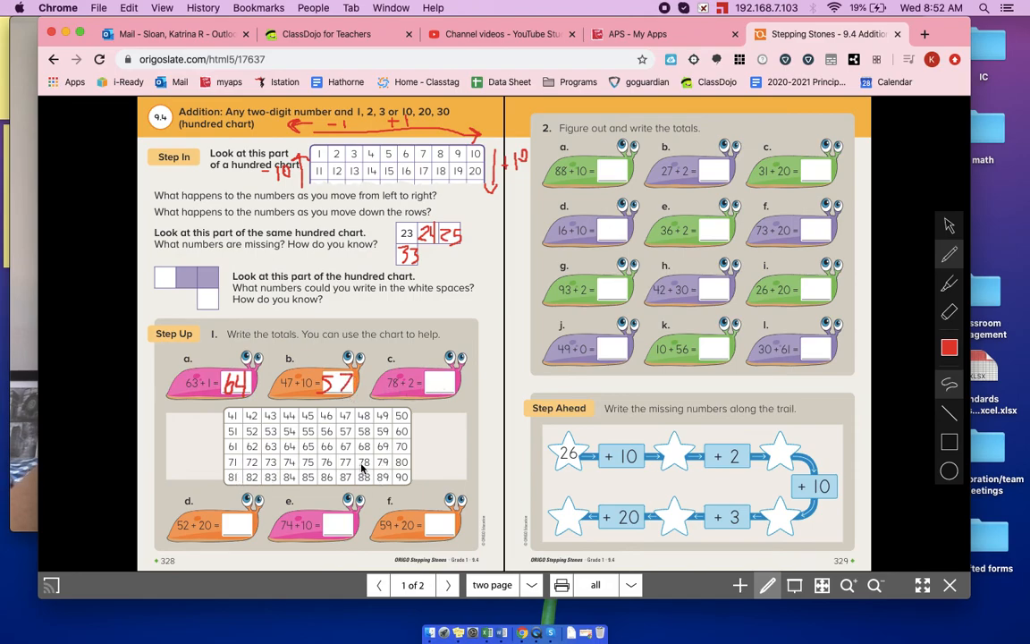
mouse_move(366, 469)
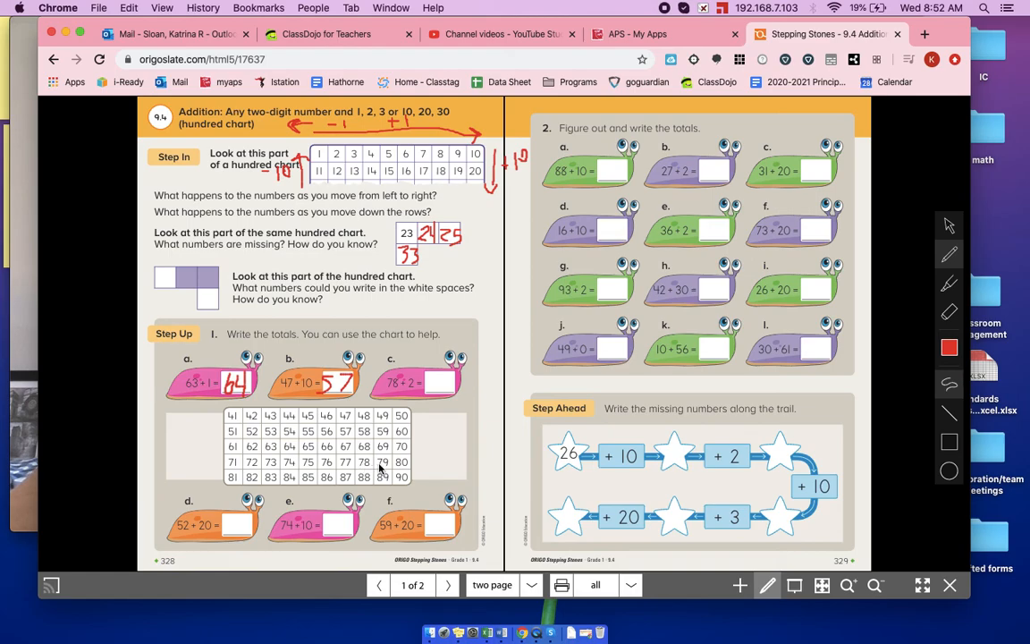
mouse_move(432, 385)
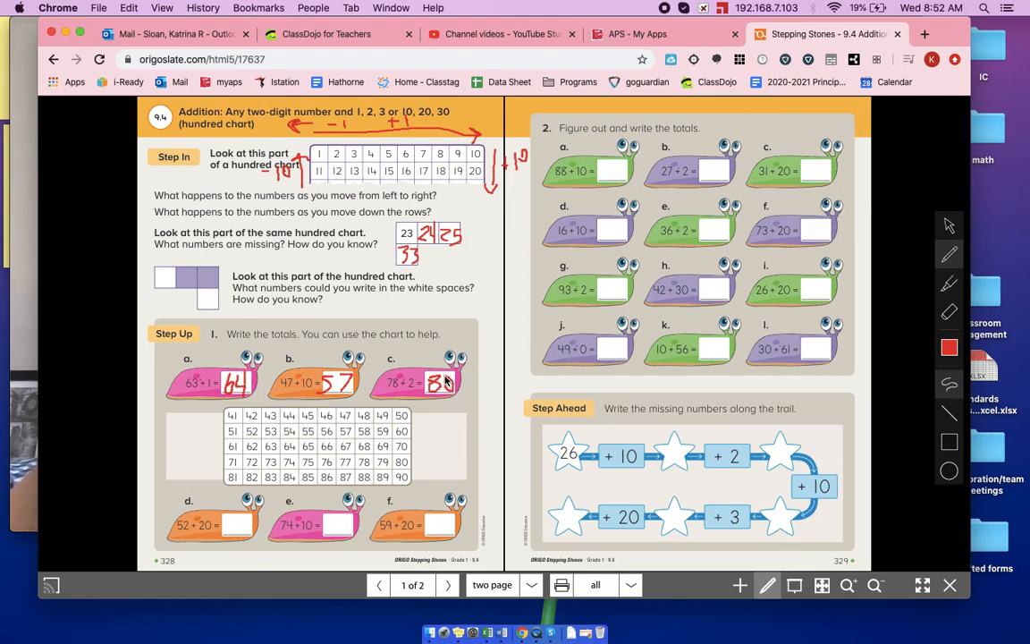
Handwrite red answers 80, 72 and 84 in Step Up boxes c, d and e
click(439, 382)
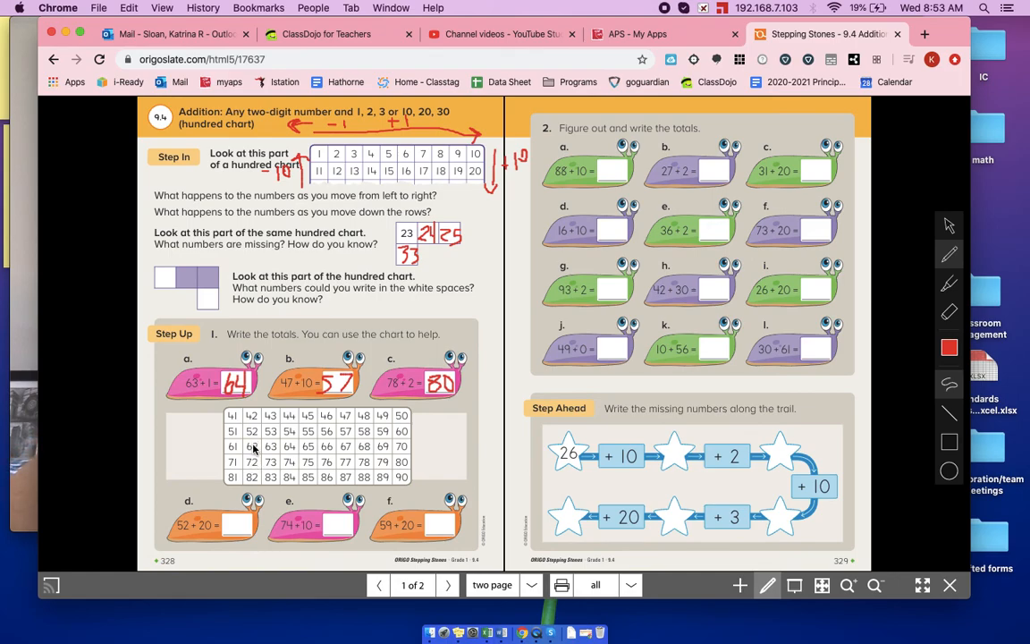
mouse_move(228, 521)
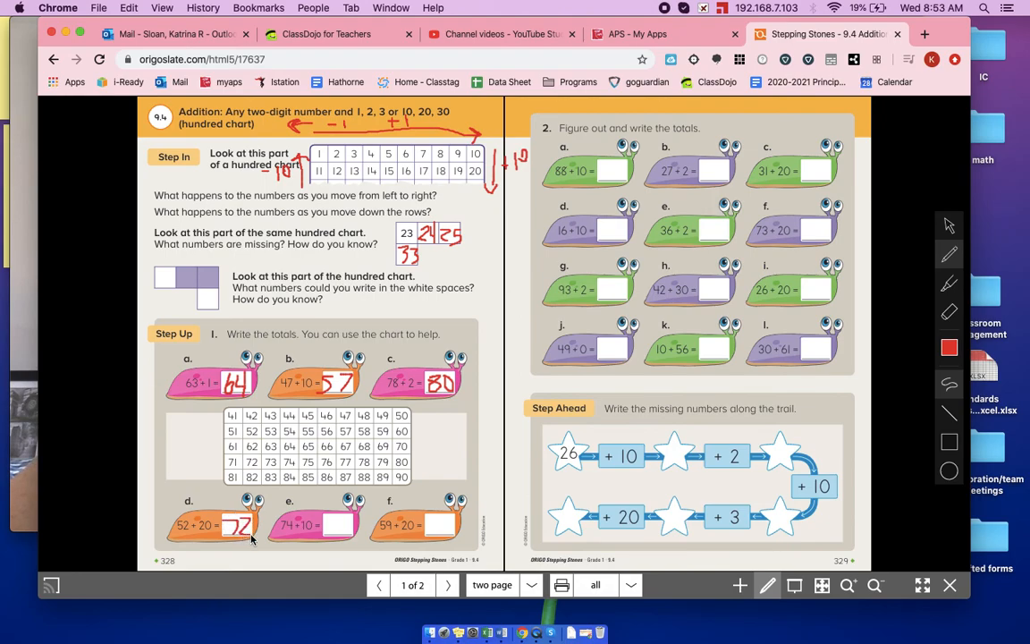
mouse_move(326, 500)
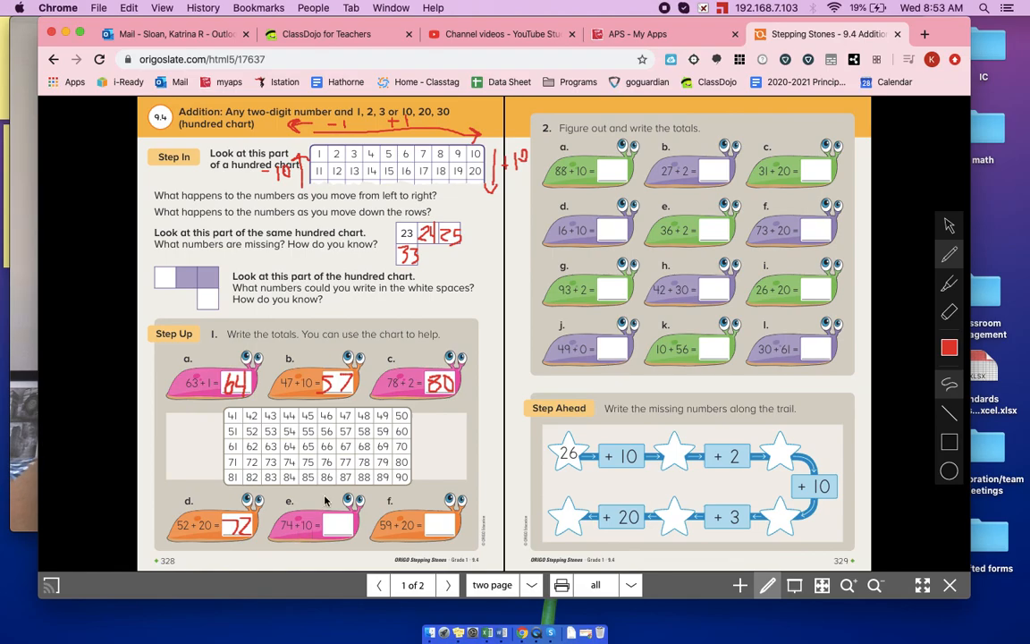
mouse_move(294, 463)
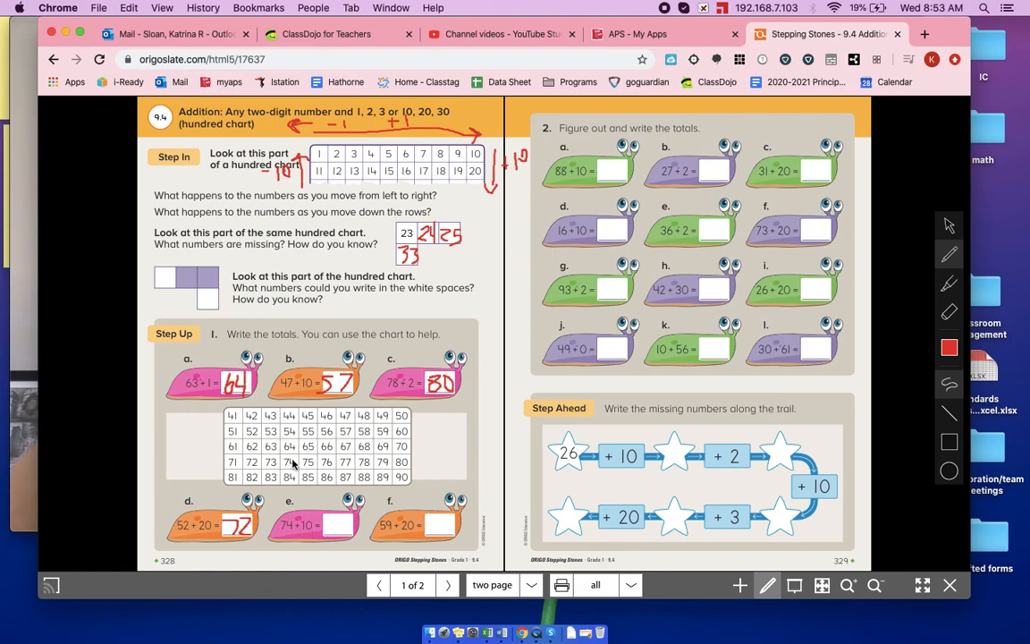
mouse_move(323, 515)
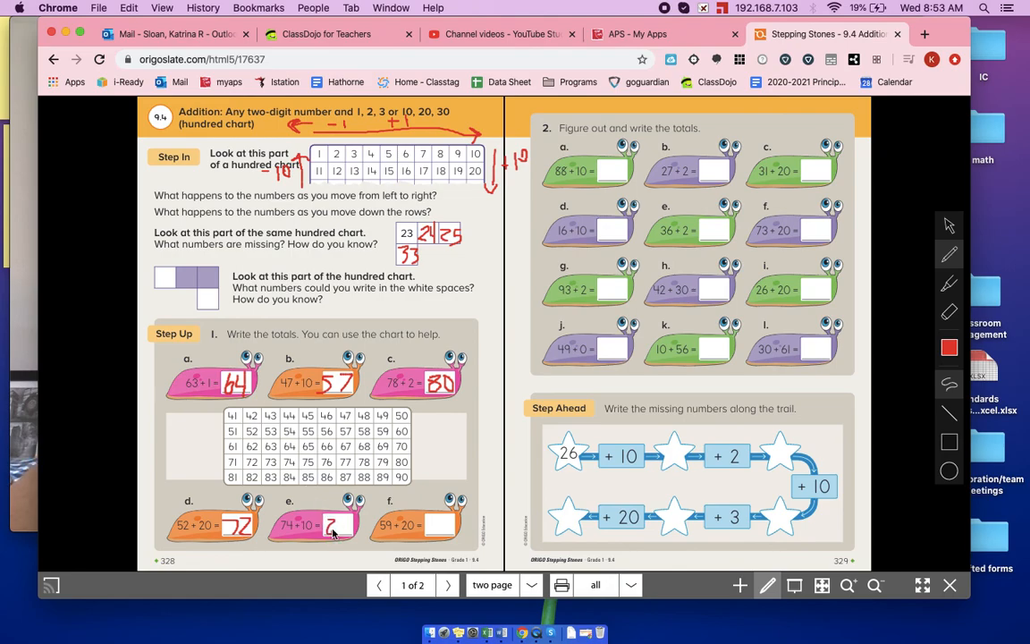
click(336, 525)
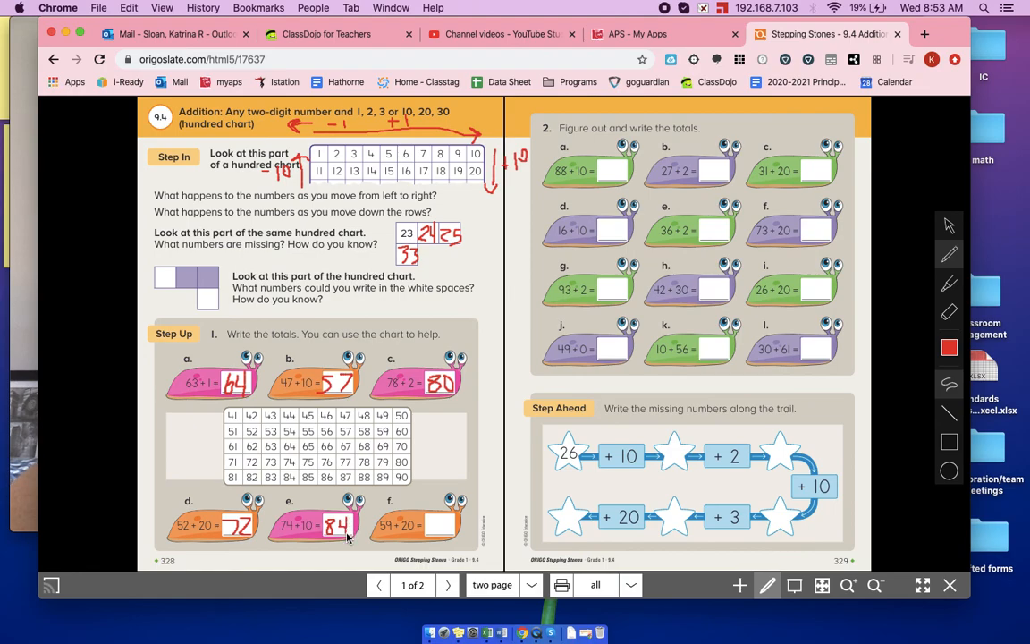
mouse_move(411, 537)
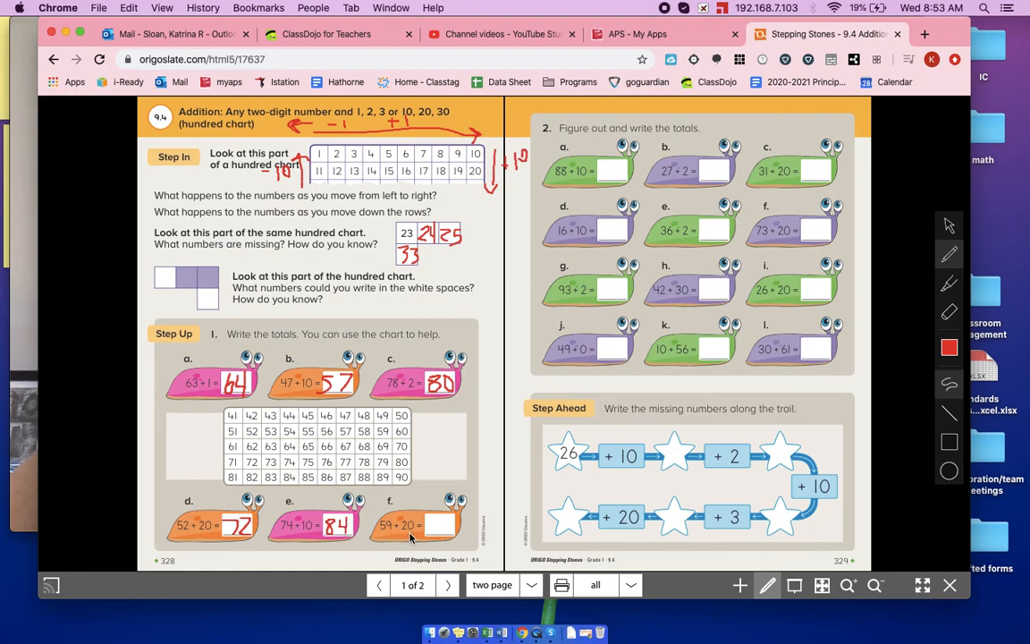
mouse_move(308, 447)
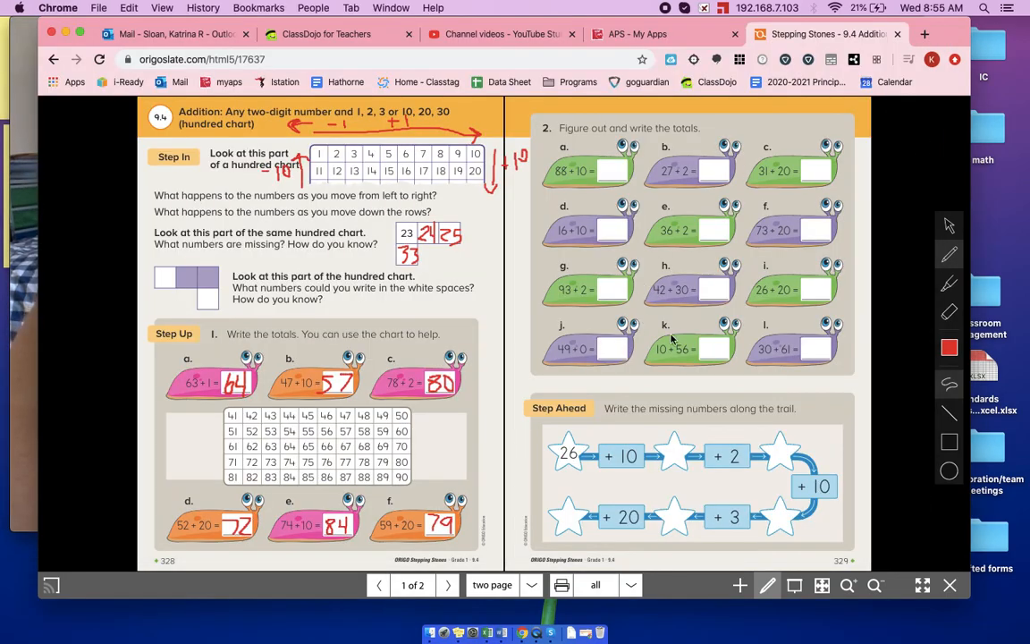
mouse_move(615, 272)
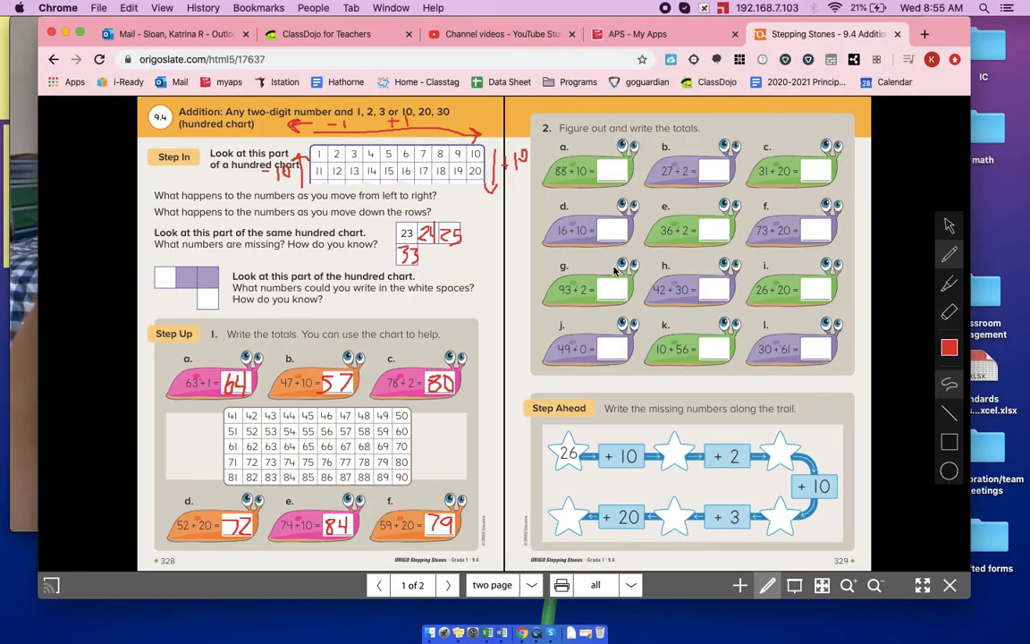
mouse_move(20, 370)
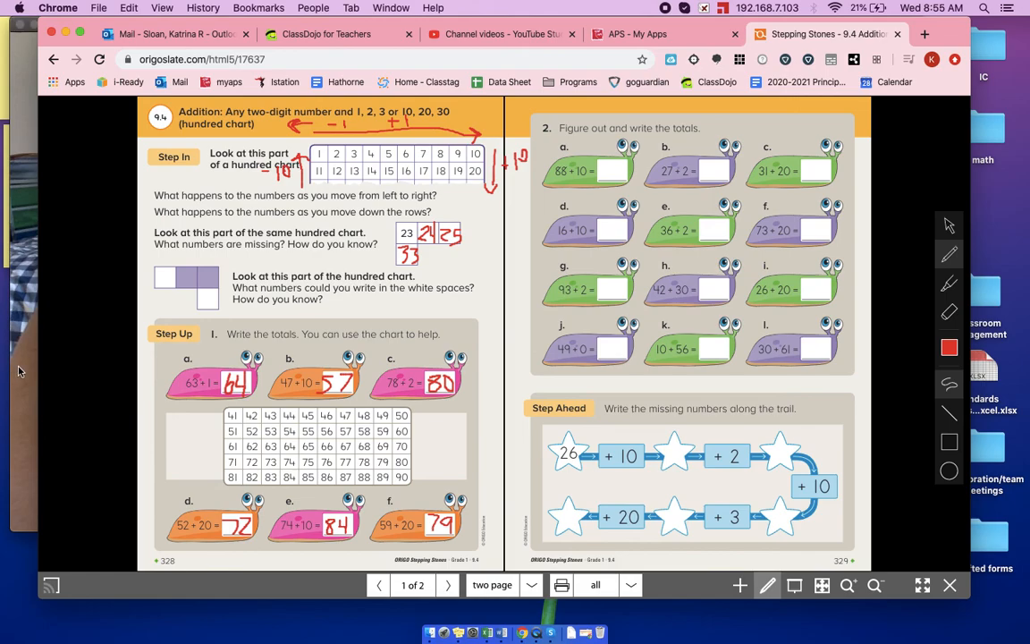